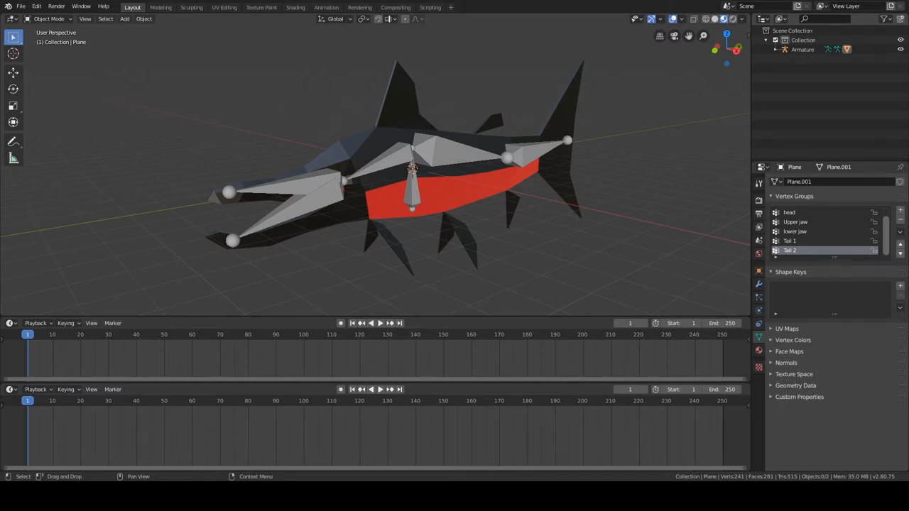
{"action": "mouse_move", "coordinate": [528, 216]}
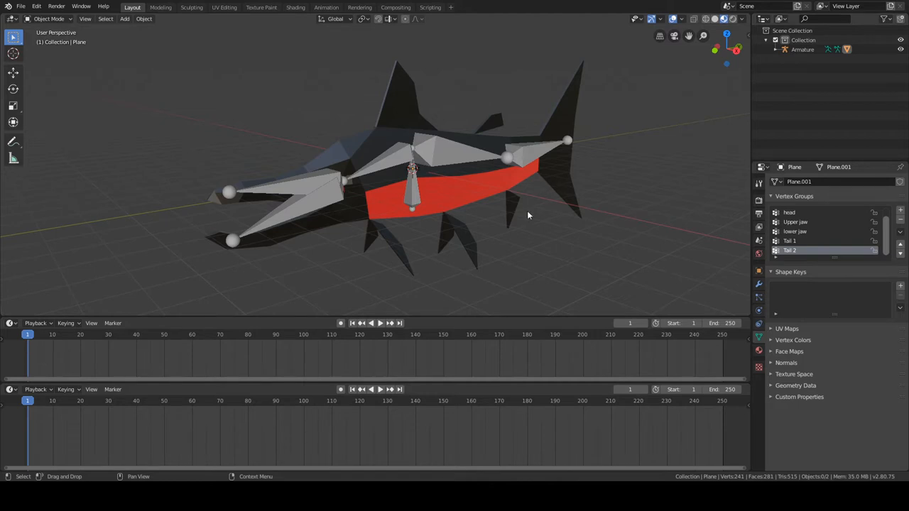
{"action": "mouse_move", "coordinate": [490, 209]}
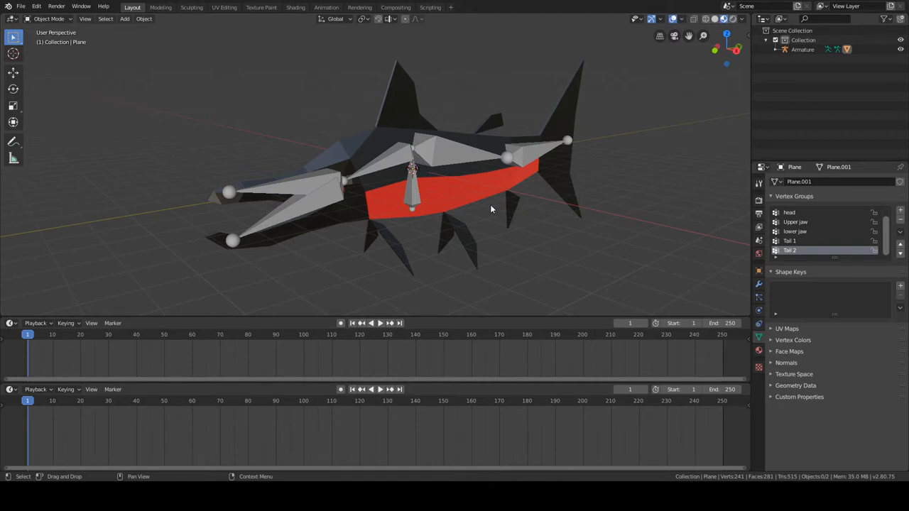
Orbit the viewport around the rigged salmon model.
{"action": "left_click_drag", "start_coordinate": [490, 210], "coordinate": [457, 221]}
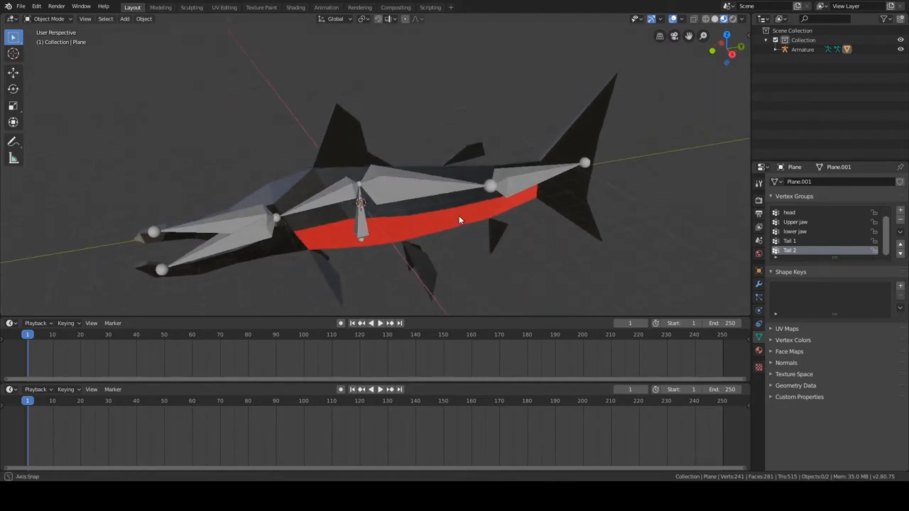
{"action": "left_click_drag", "start_coordinate": [457, 220], "coordinate": [437, 229]}
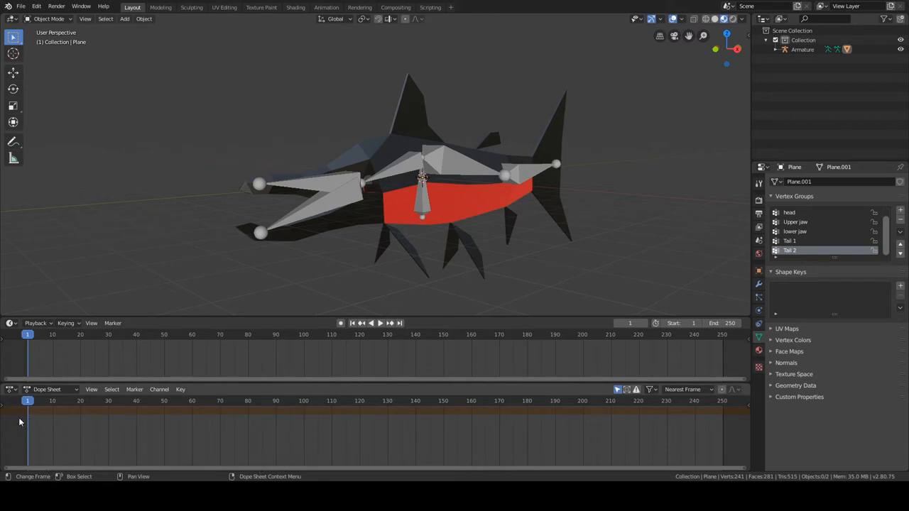
{"action": "mouse_move", "coordinate": [27, 418]}
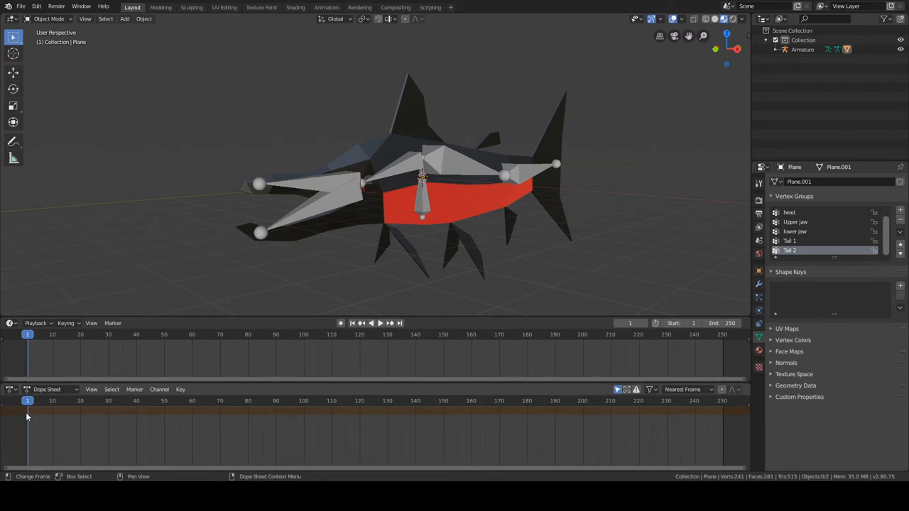
{"action": "mouse_move", "coordinate": [3, 419]}
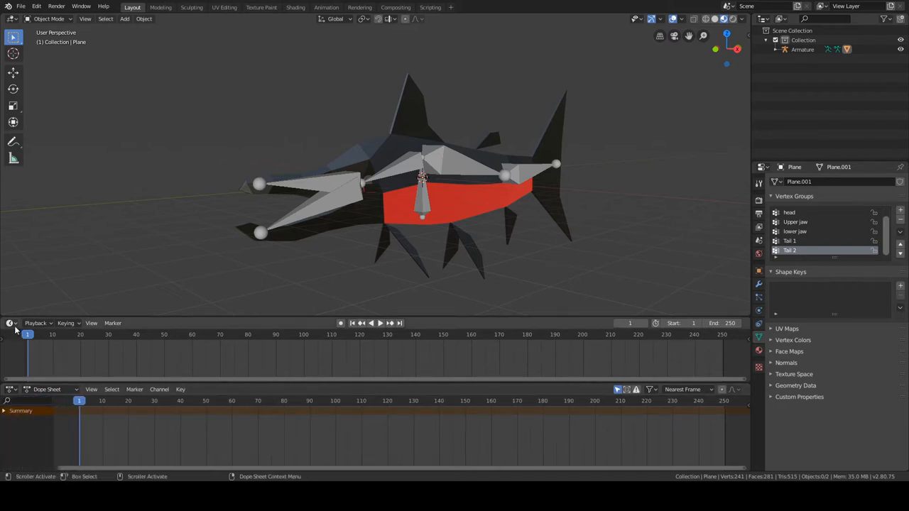
{"action": "mouse_move", "coordinate": [12, 389]}
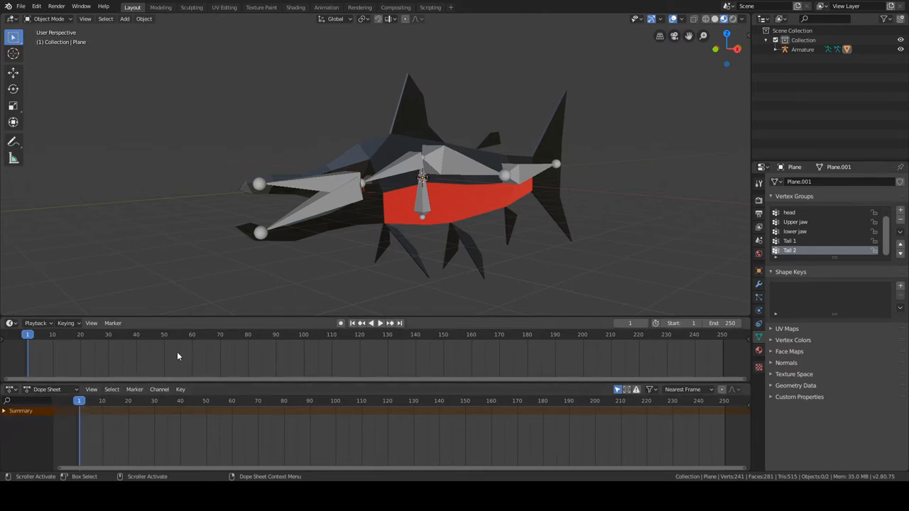
{"action": "mouse_move", "coordinate": [382, 253]}
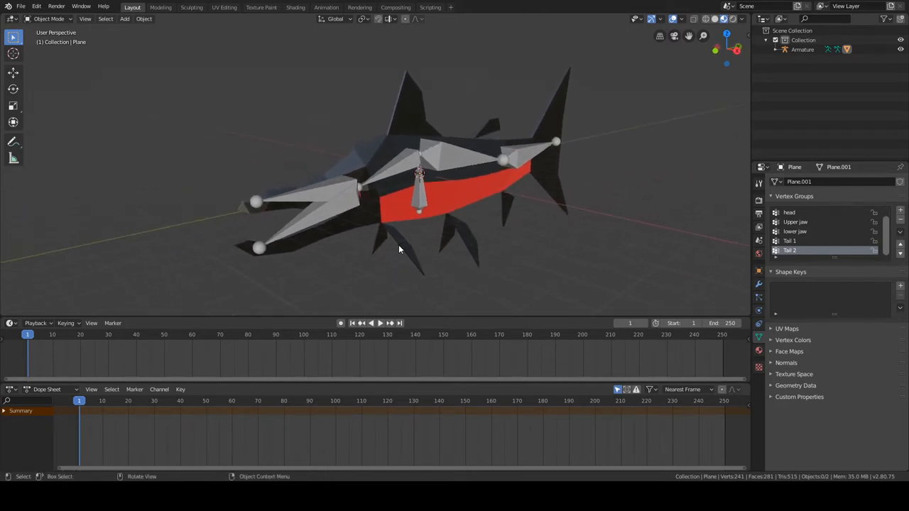
{"action": "mouse_move", "coordinate": [143, 426]}
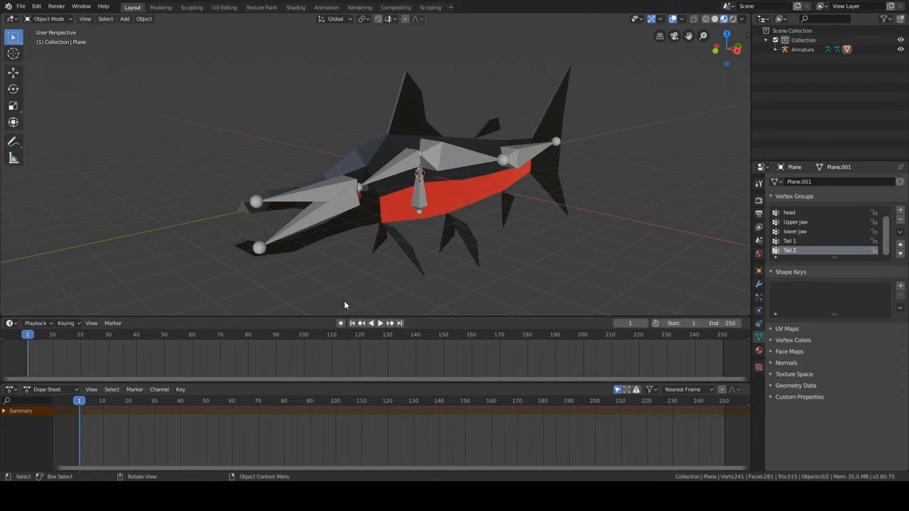
Orbit the view and select the salmon's armature.
{"action": "left_click_drag", "start_coordinate": [344, 305], "coordinate": [404, 284]}
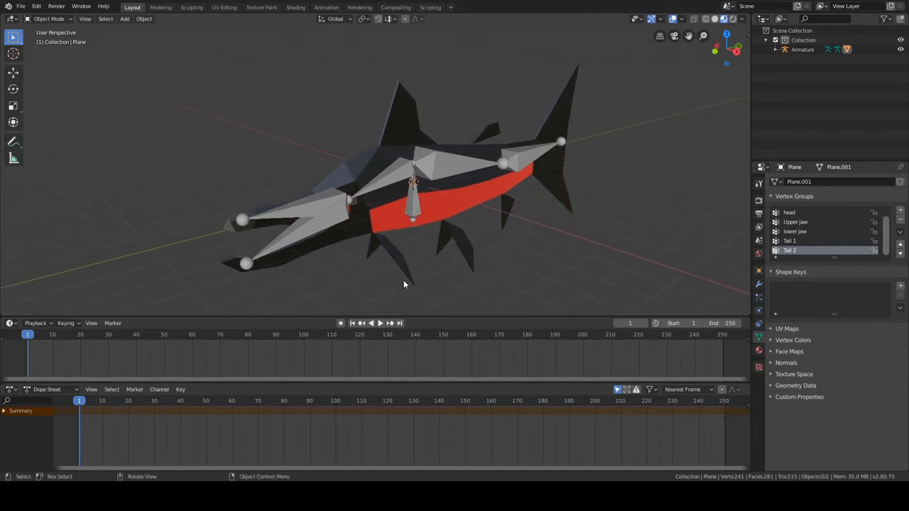
{"action": "left_click", "coordinate": [804, 48]}
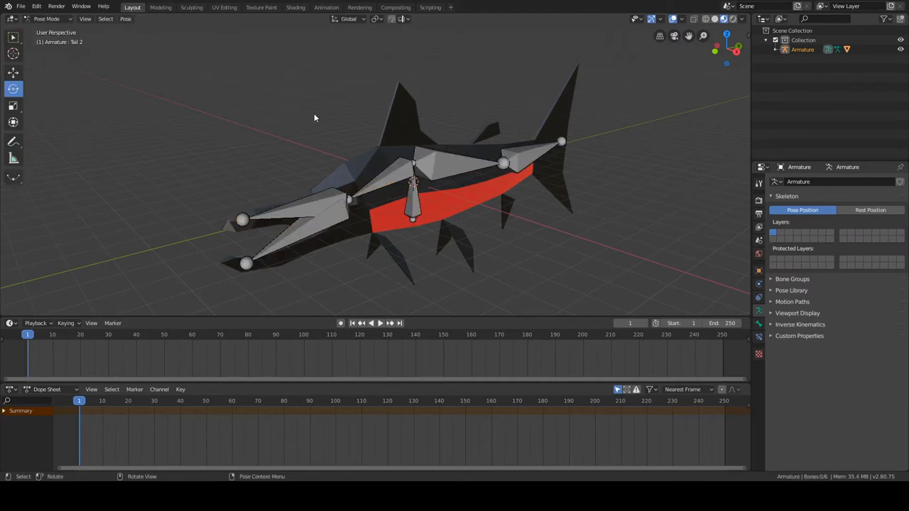
{"action": "mouse_move", "coordinate": [430, 172]}
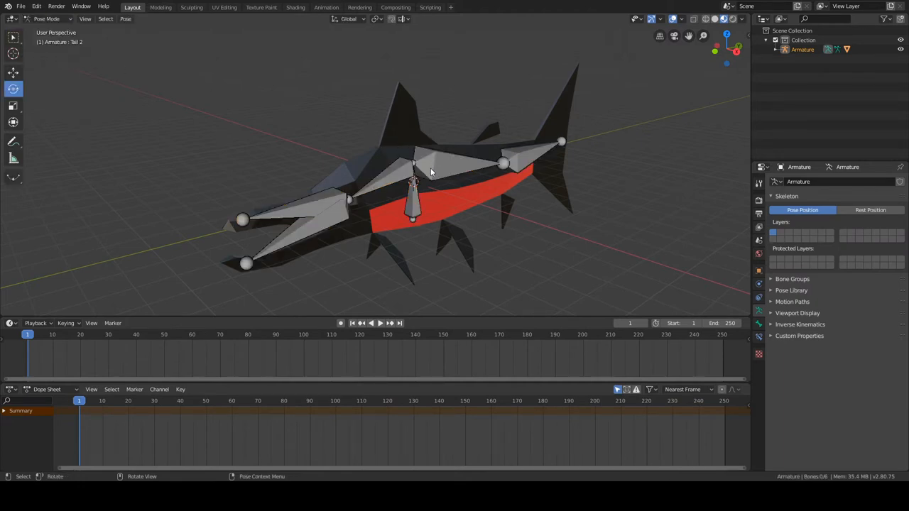
{"action": "mouse_move", "coordinate": [466, 219]}
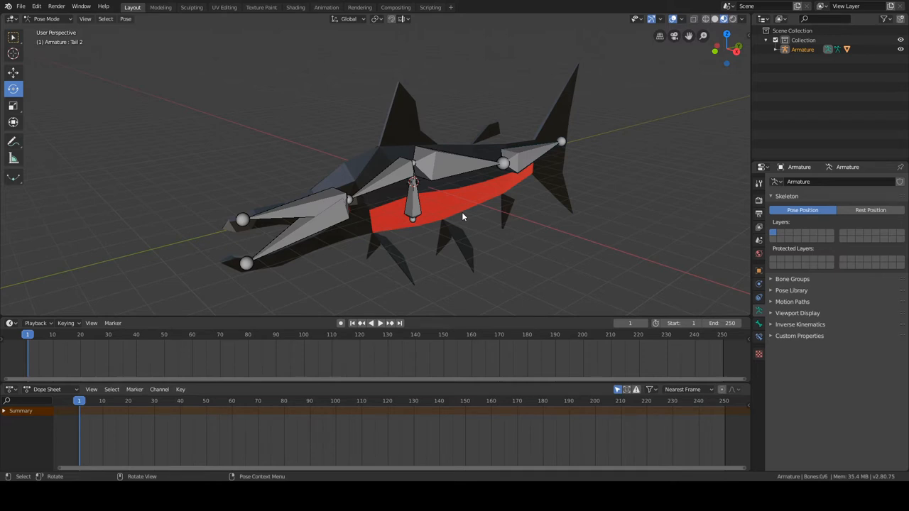
{"action": "mouse_move", "coordinate": [759, 318]}
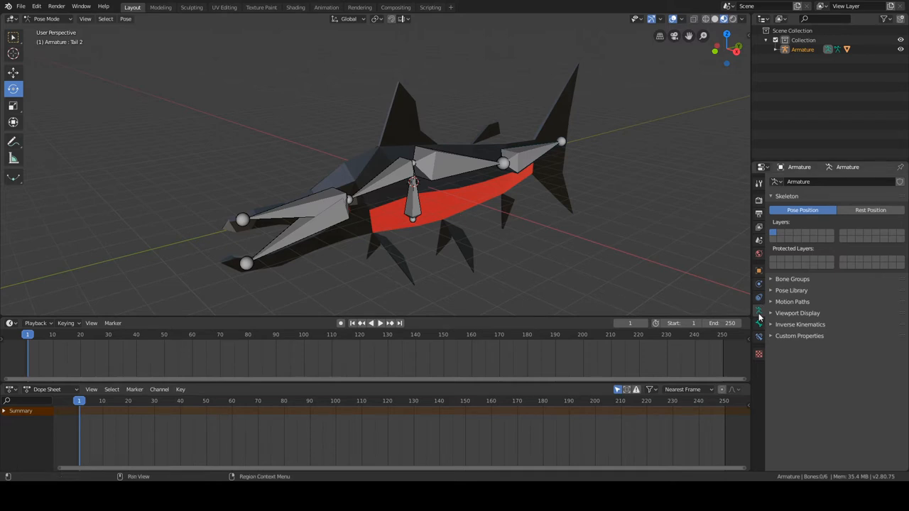
Move the Timeline playhead to the first frame with the rig in Pose Mode.
{"action": "left_click", "coordinate": [361, 324]}
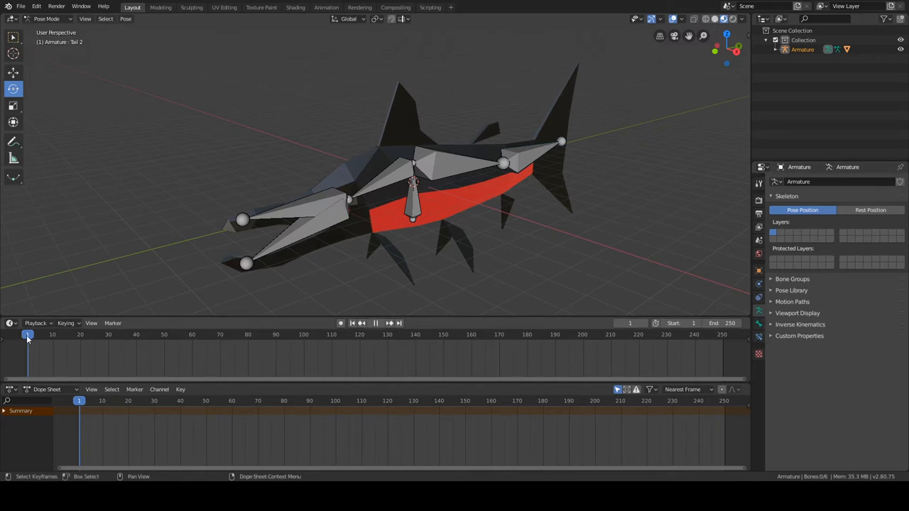
{"action": "left_click", "coordinate": [759, 214]}
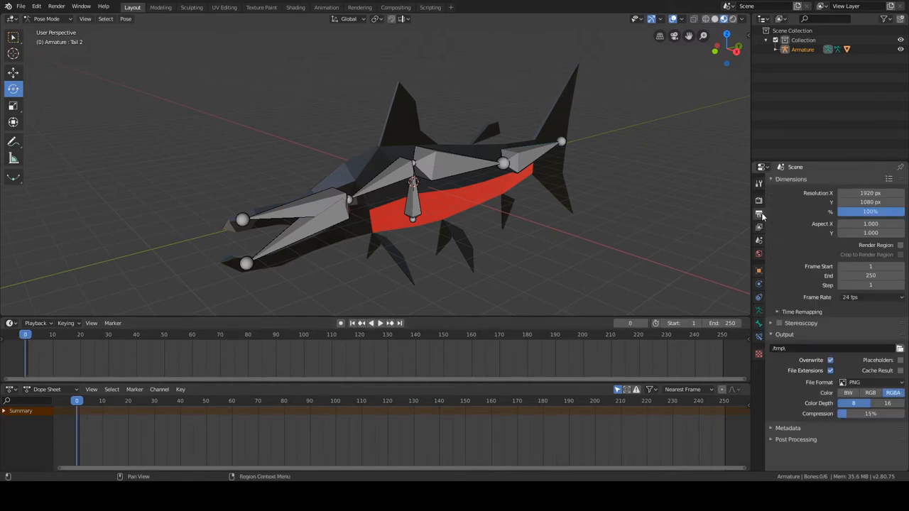
{"action": "left_click", "coordinate": [870, 267]}
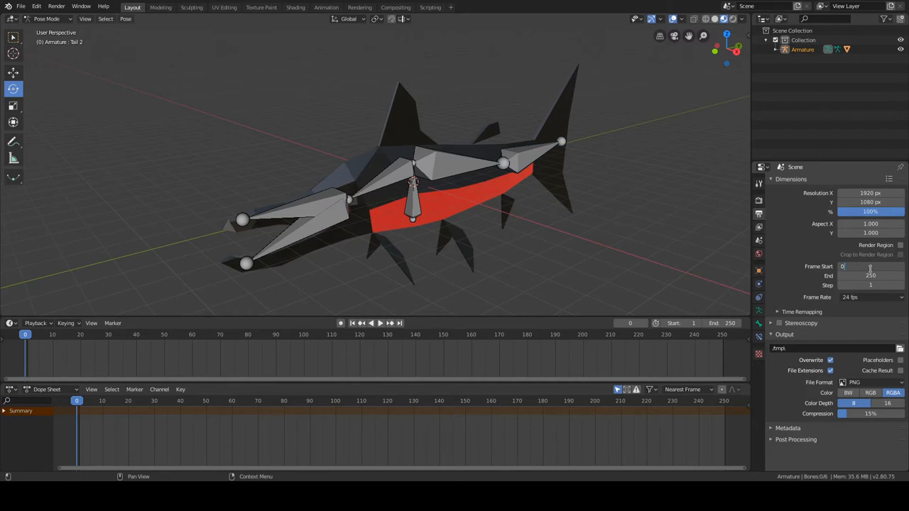
{"action": "mouse_move", "coordinate": [869, 276]}
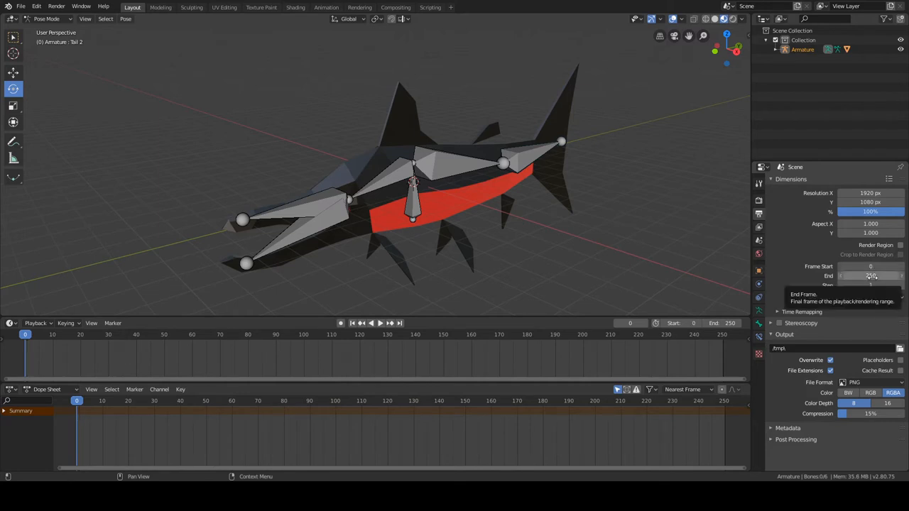
{"action": "mouse_move", "coordinate": [779, 244]}
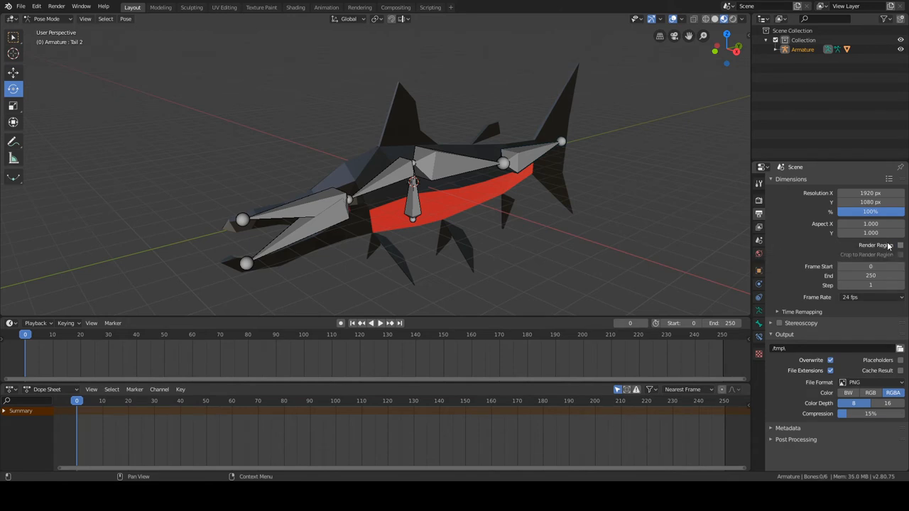
{"action": "mouse_move", "coordinate": [902, 249]}
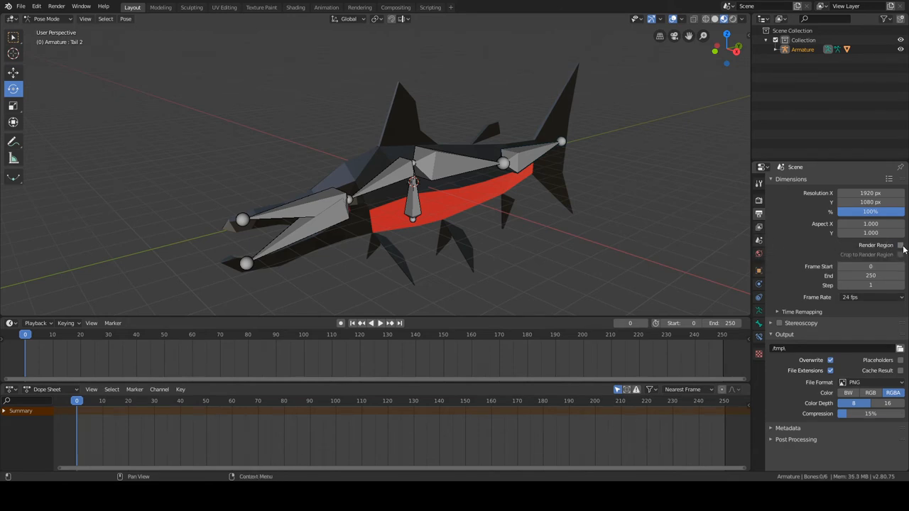
{"action": "mouse_move", "coordinate": [901, 244]}
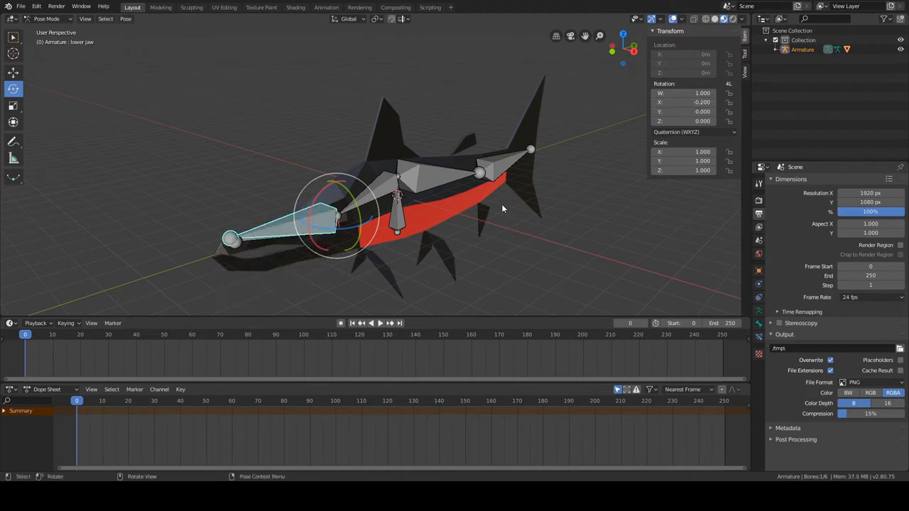
Select the fish bone to animate with the Rotate tool.
{"action": "left_click", "coordinate": [440, 174]}
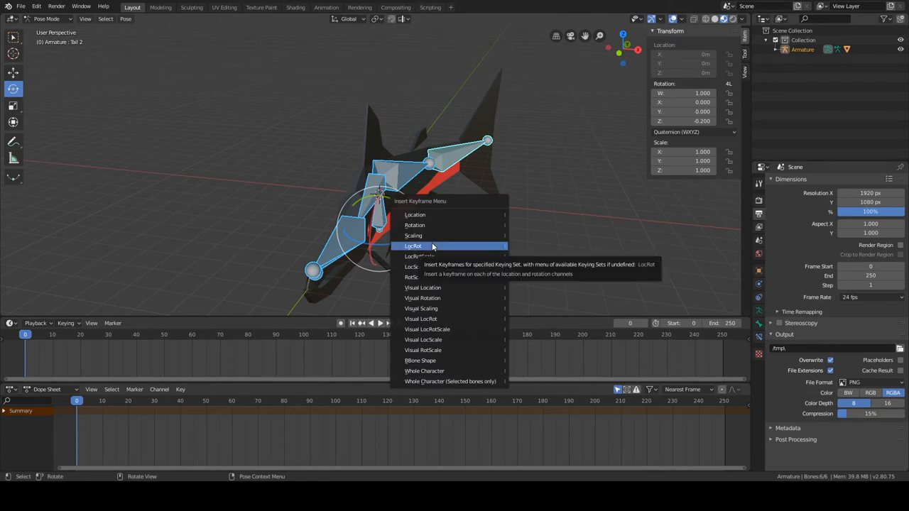
Key the bone's LocRot at frame 0, then move to frame 20 for the next pose.
{"action": "left_click", "coordinate": [412, 246]}
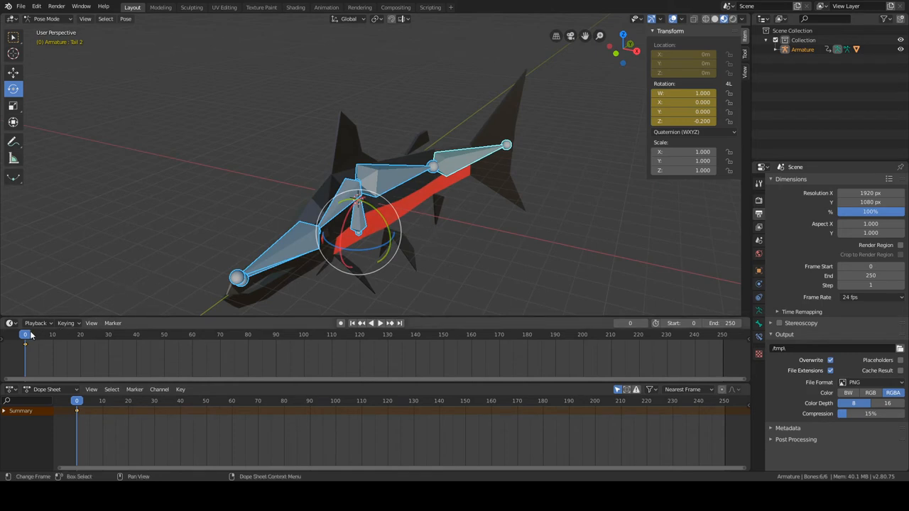
{"action": "left_click", "coordinate": [375, 322]}
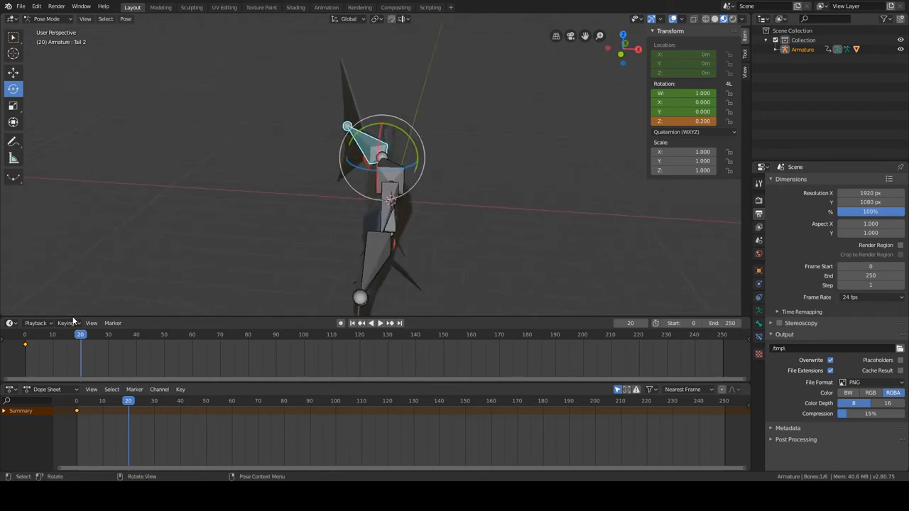
{"action": "left_click", "coordinate": [372, 324]}
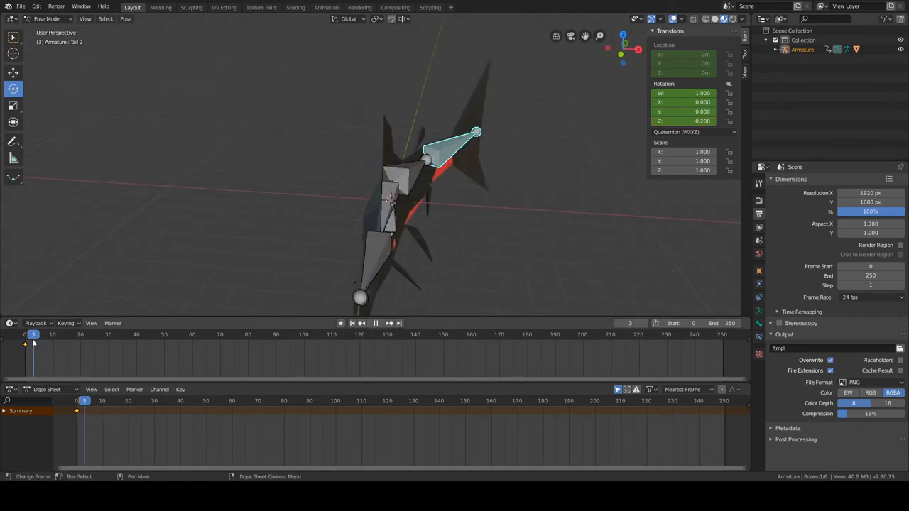
{"action": "left_click", "coordinate": [70, 335]}
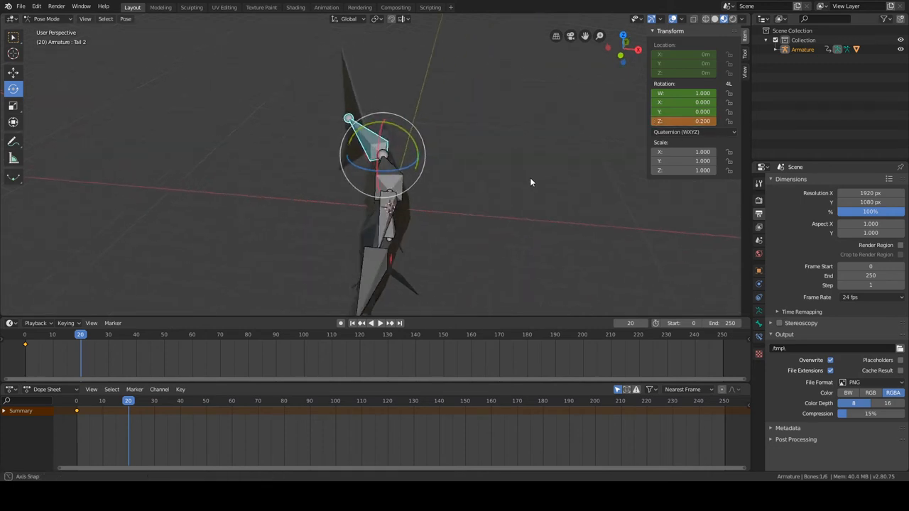
Key LocRot swing poses every 20 frames through 120, set End frame 120, return to start.
{"action": "key", "text": "i"}
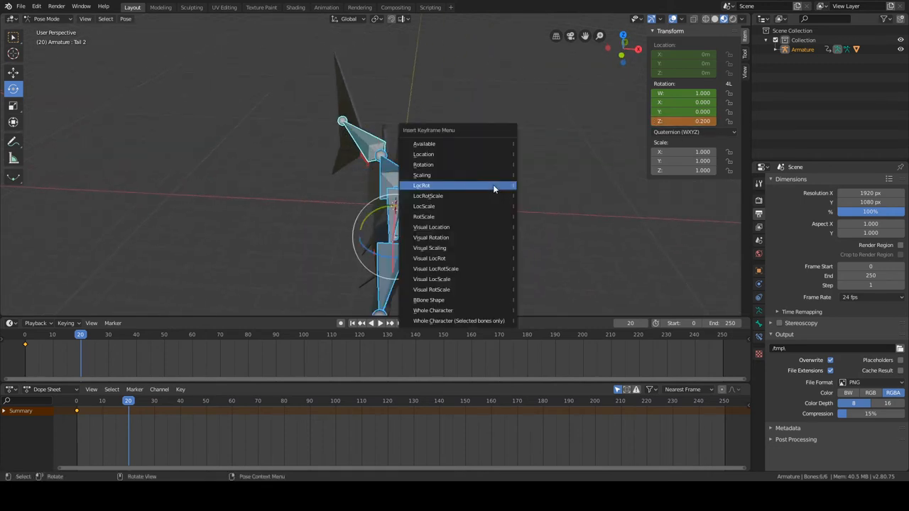
{"action": "left_click", "coordinate": [420, 185]}
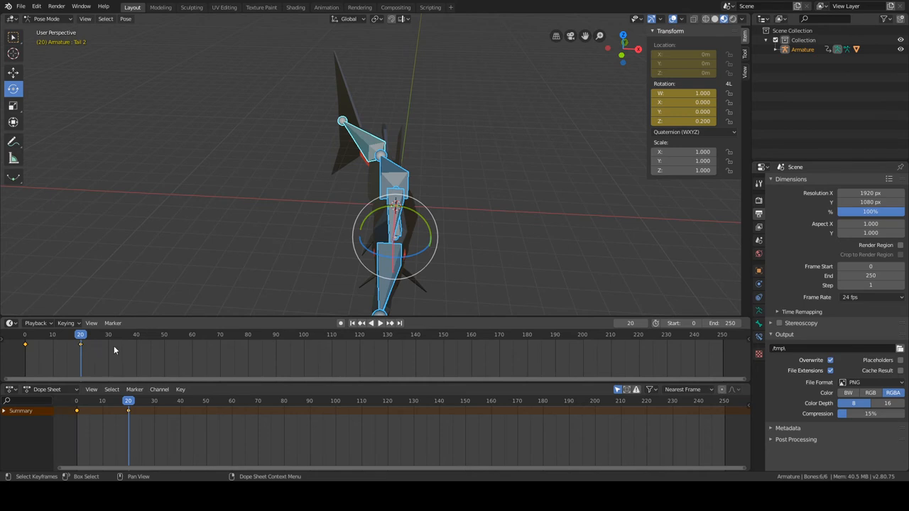
{"action": "left_click", "coordinate": [380, 324]}
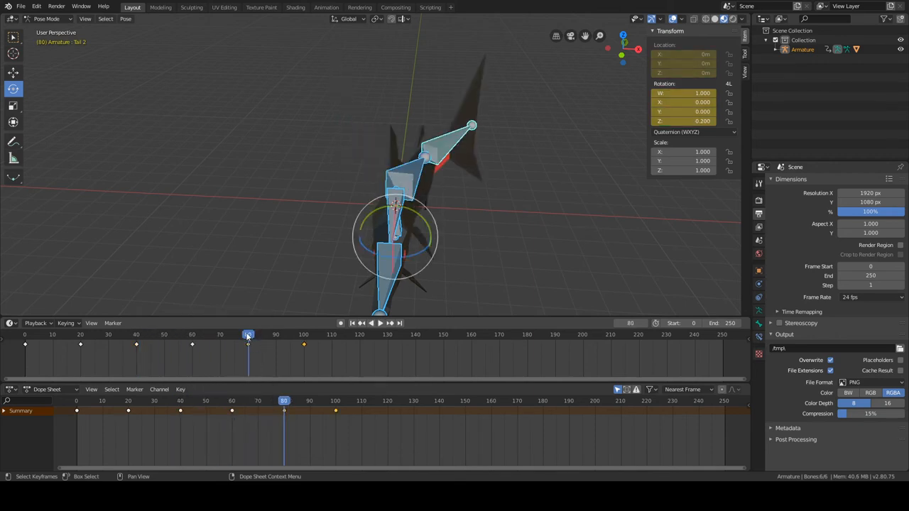
{"action": "left_click", "coordinate": [375, 323]}
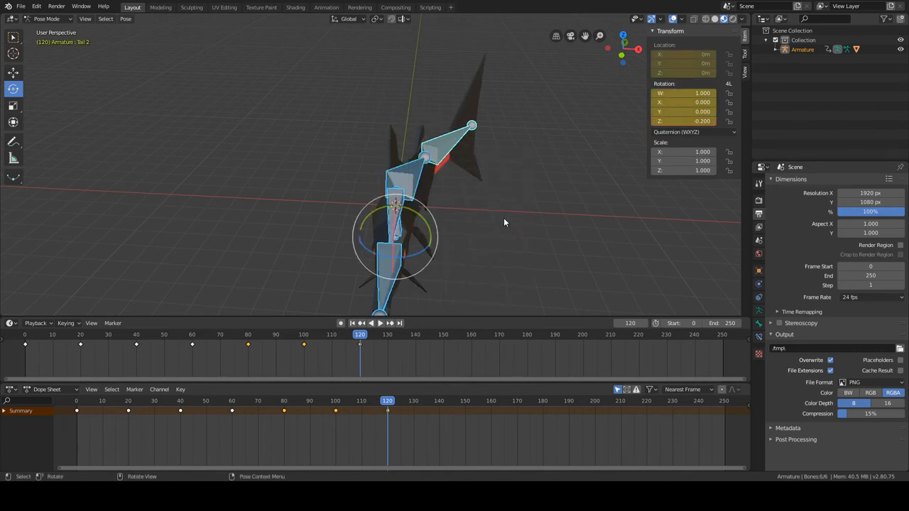
{"action": "left_click", "coordinate": [710, 324]}
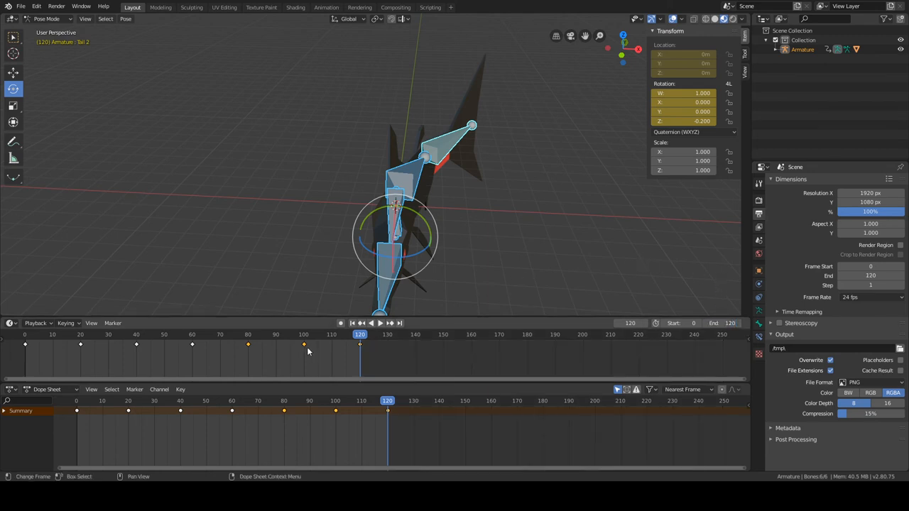
{"action": "left_click", "coordinate": [25, 335]}
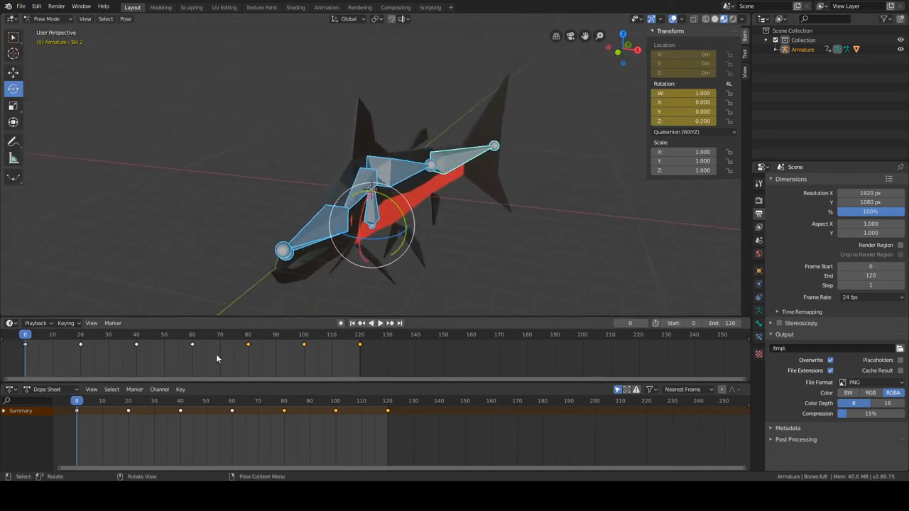
Hide the Armature in the Outliner so only the salmon mesh shows.
{"action": "left_click", "coordinate": [47, 389]}
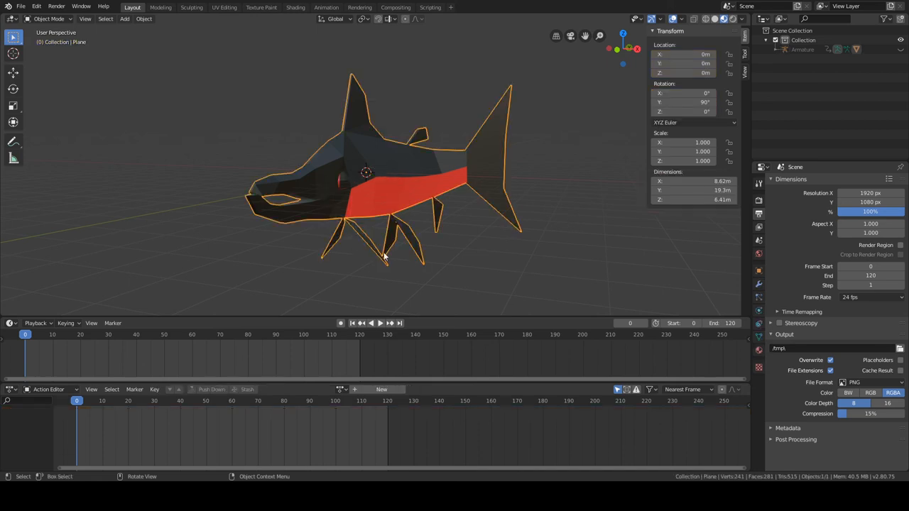
Play back the looping swim animation of the salmon in the Timeline.
{"action": "left_click", "coordinate": [375, 324]}
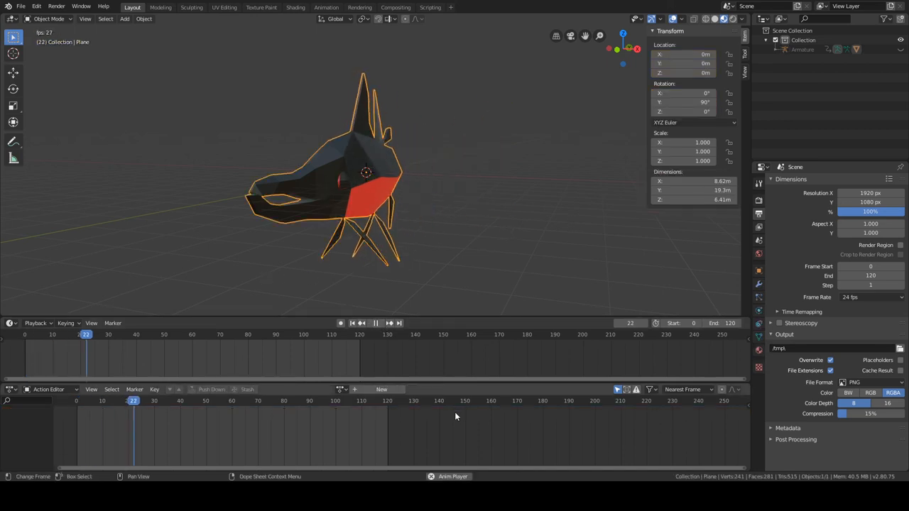
{"action": "left_click", "coordinate": [375, 324]}
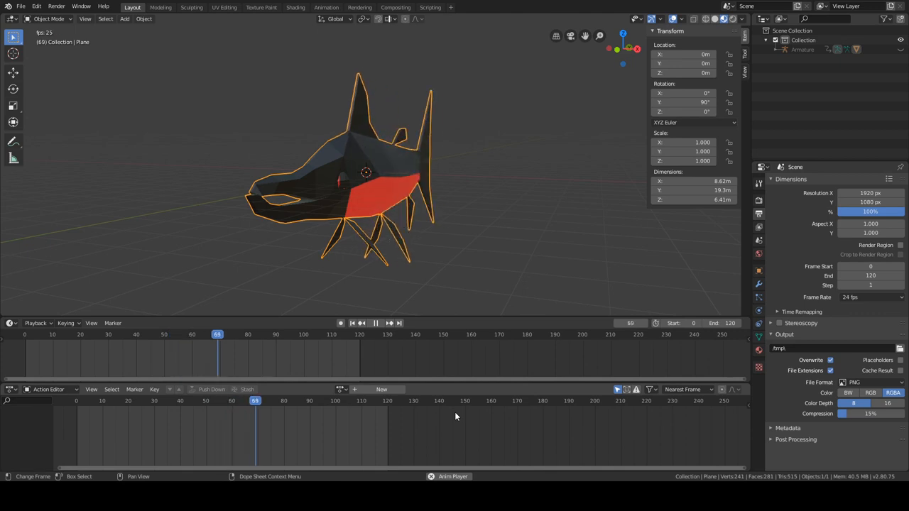
{"action": "left_click", "coordinate": [375, 324]}
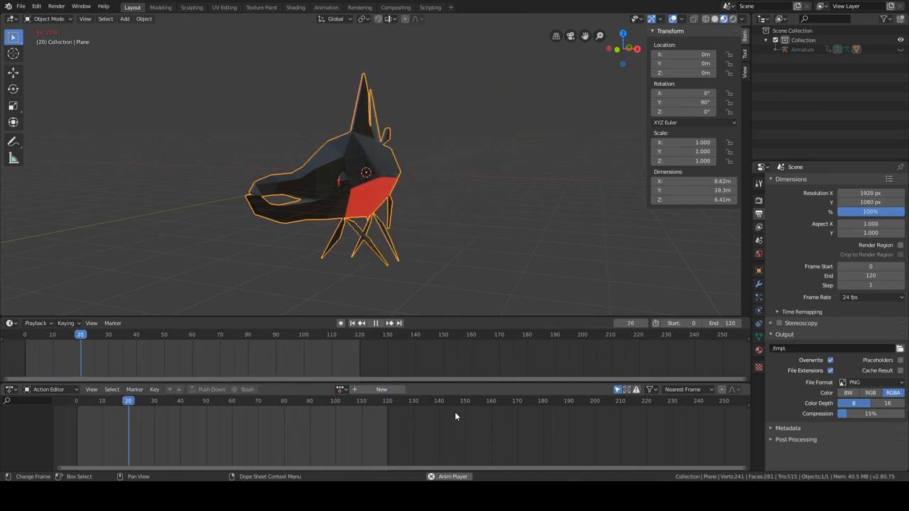
{"action": "left_click", "coordinate": [375, 322]}
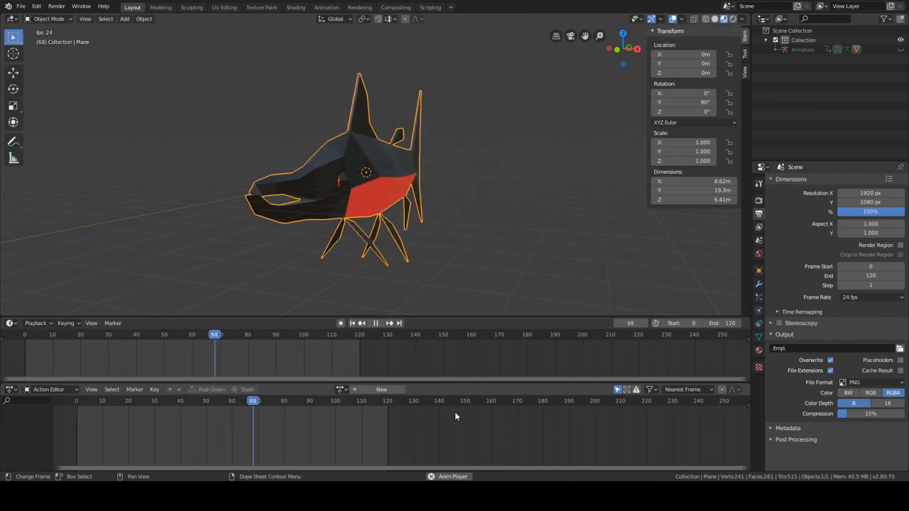